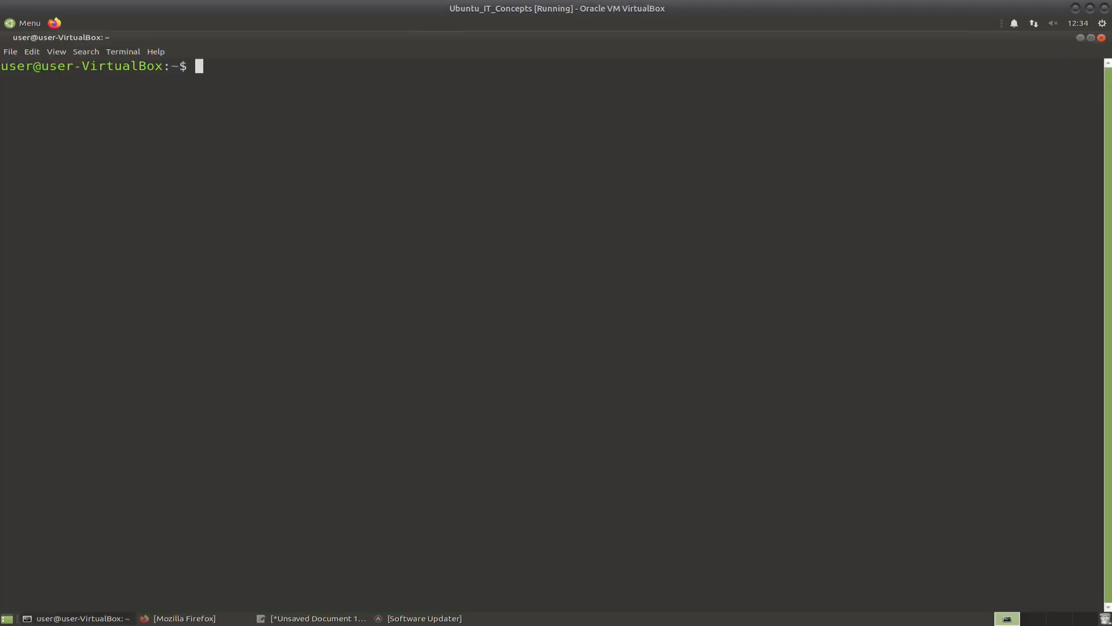
- Add the ppa:alessandro-strada/ppa repository, then apt update and install google-drive-ocamlfuse
text(sudo add-apt-repository ppa:alessandro-strada/ppa)
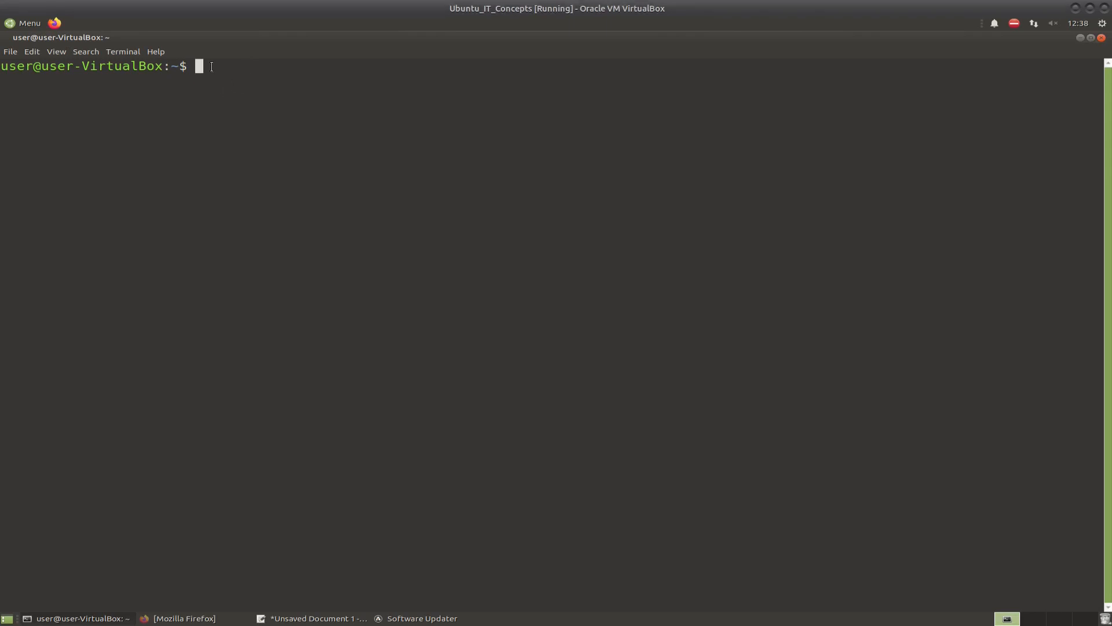
text(sudo apt update && sudo apt install google-drive-ocamlfuse)
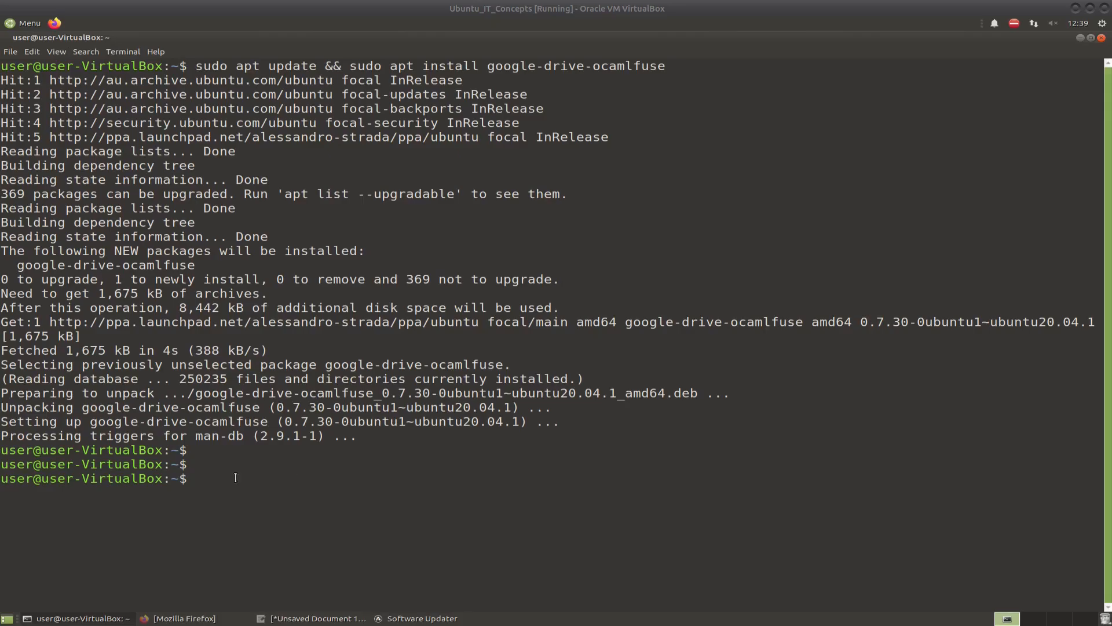
- Run google-drive-ocamlfuse and sign in with the Google account email on the browser page
text(google-drive-ocamlfuse)
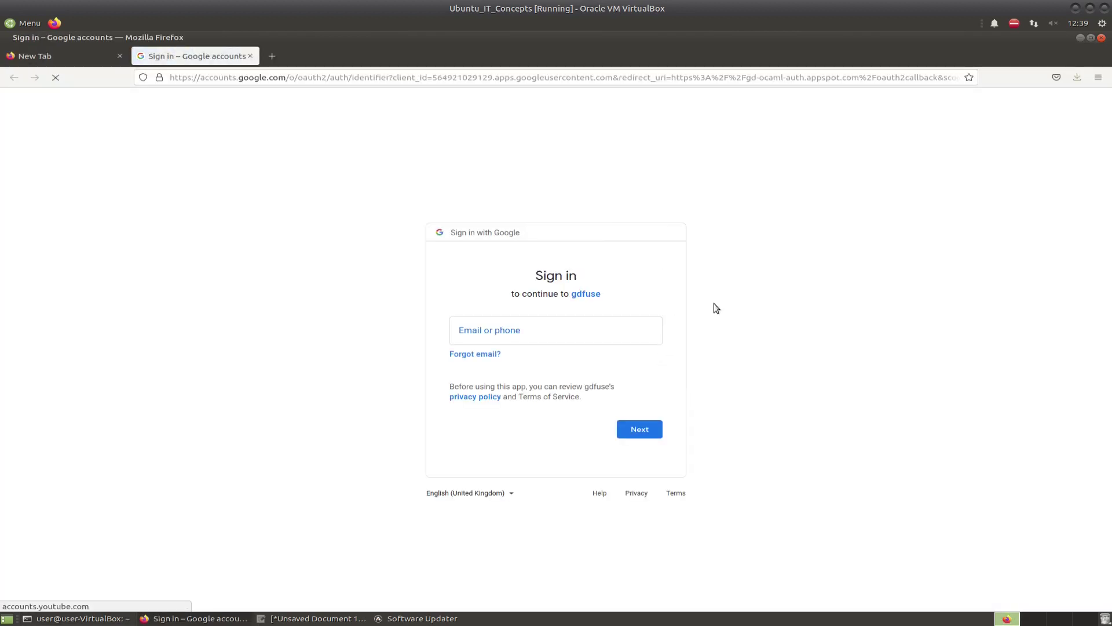
click(556, 330)
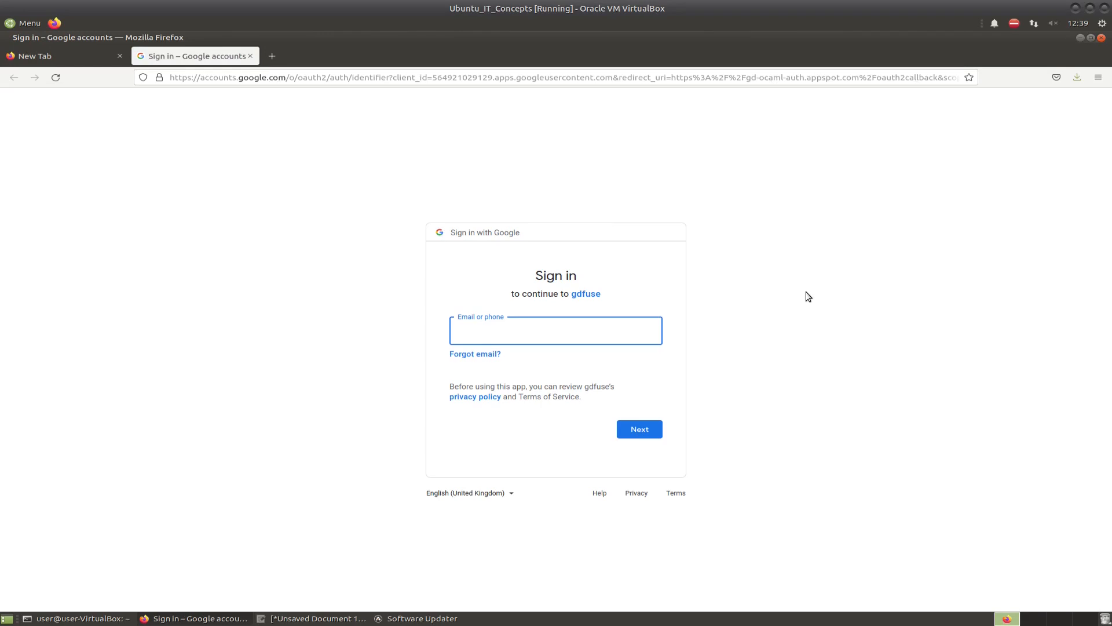
mouse_move(576, 367)
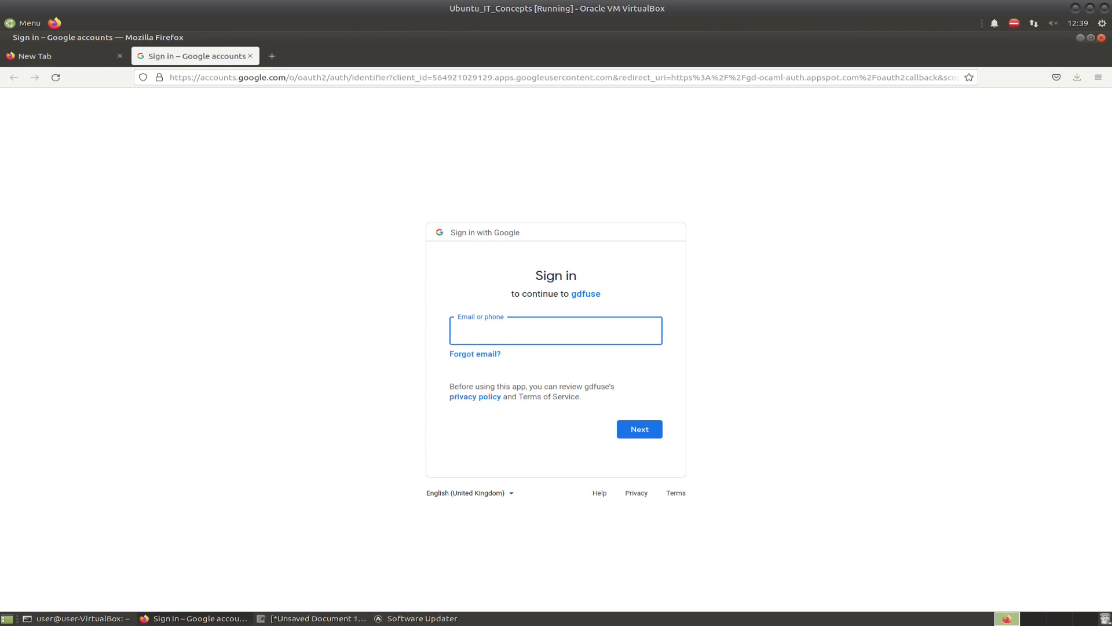
click(640, 429)
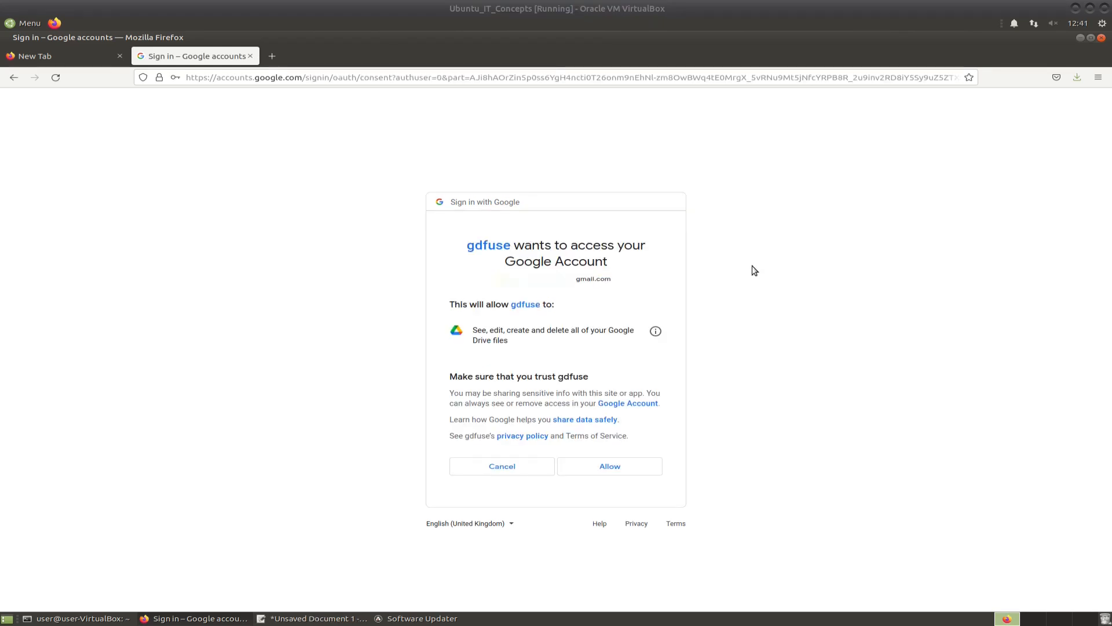
mouse_move(752, 292)
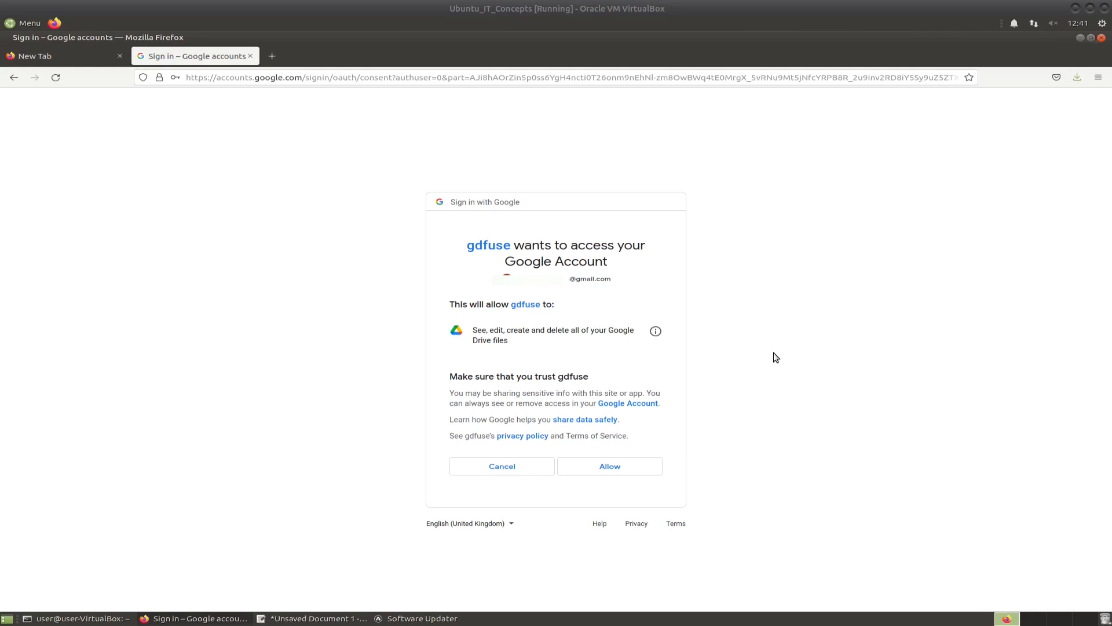
mouse_move(792, 339)
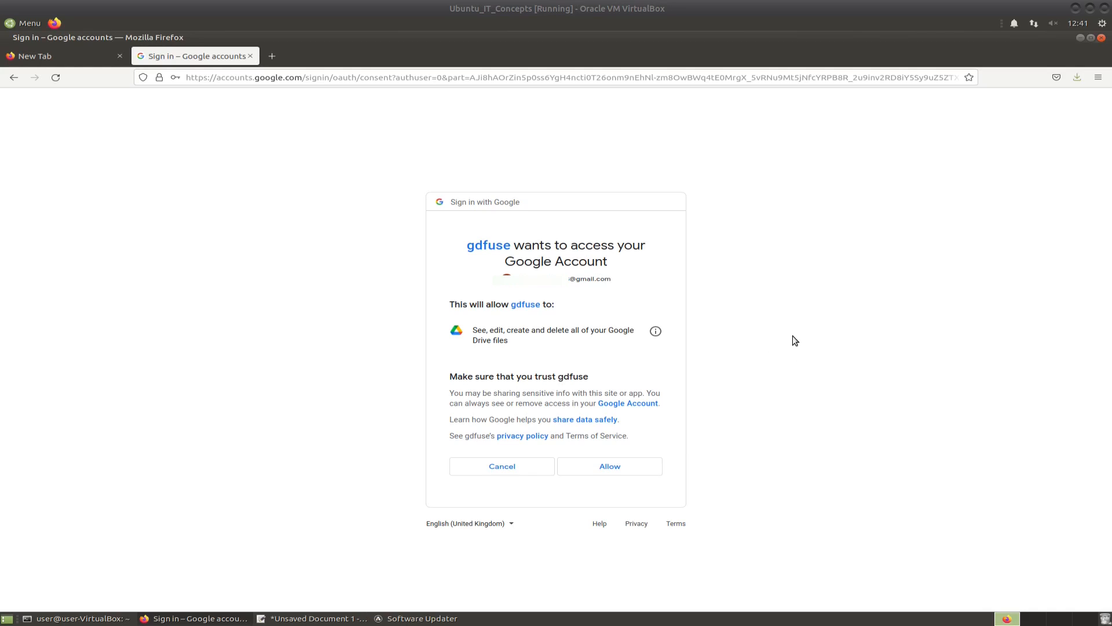
mouse_move(788, 340)
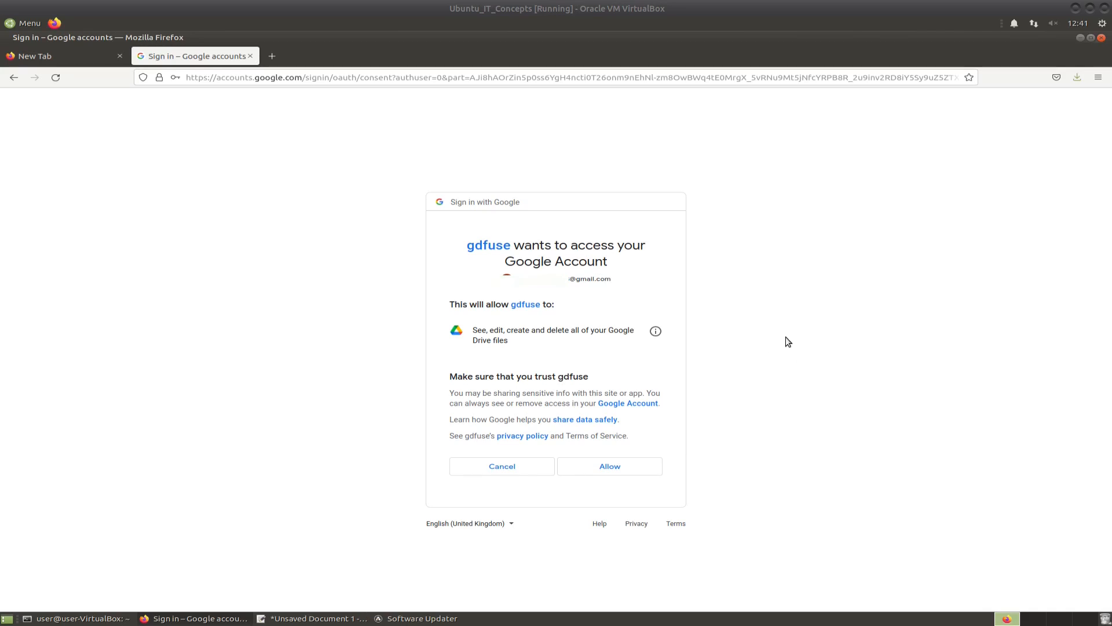
mouse_move(615, 467)
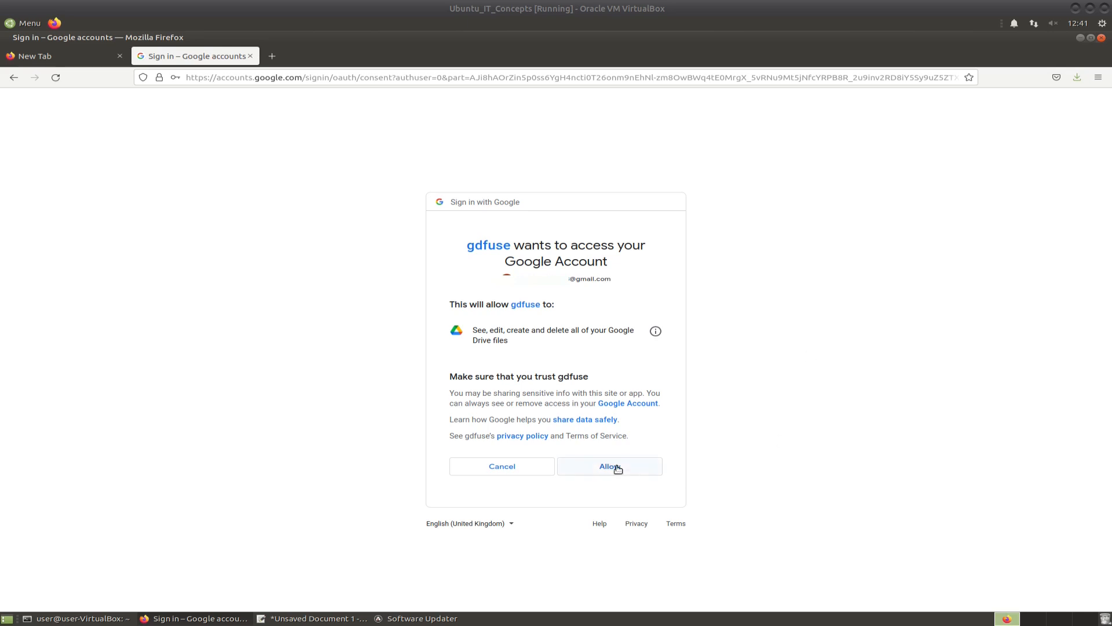
- Allow gdfuse to see, edit, create and delete Google Drive files and approve the request
click(610, 466)
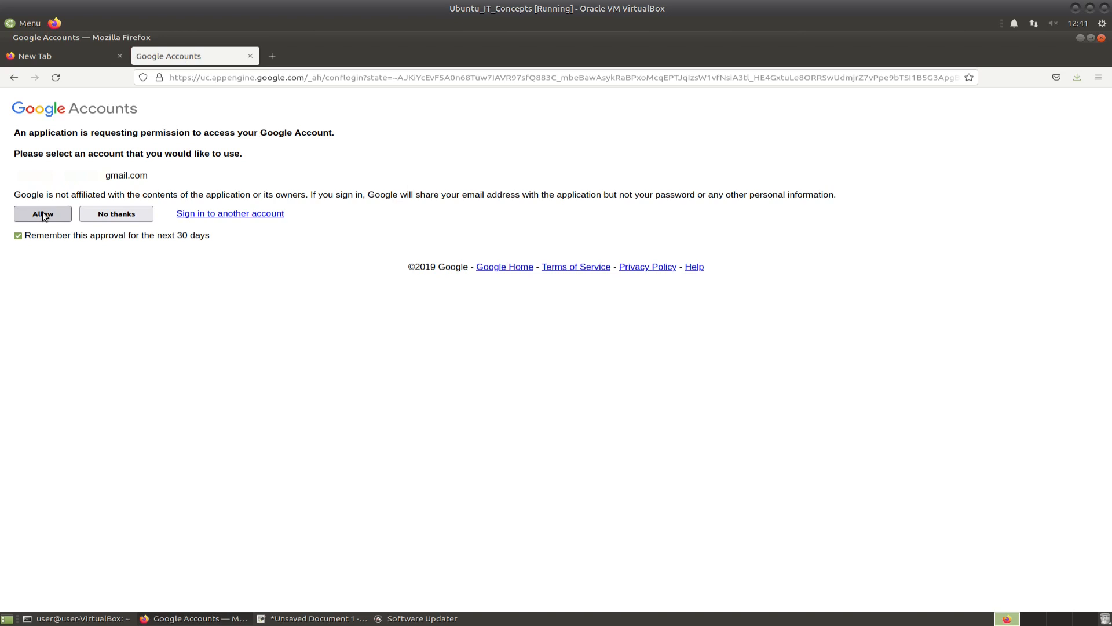
click(42, 213)
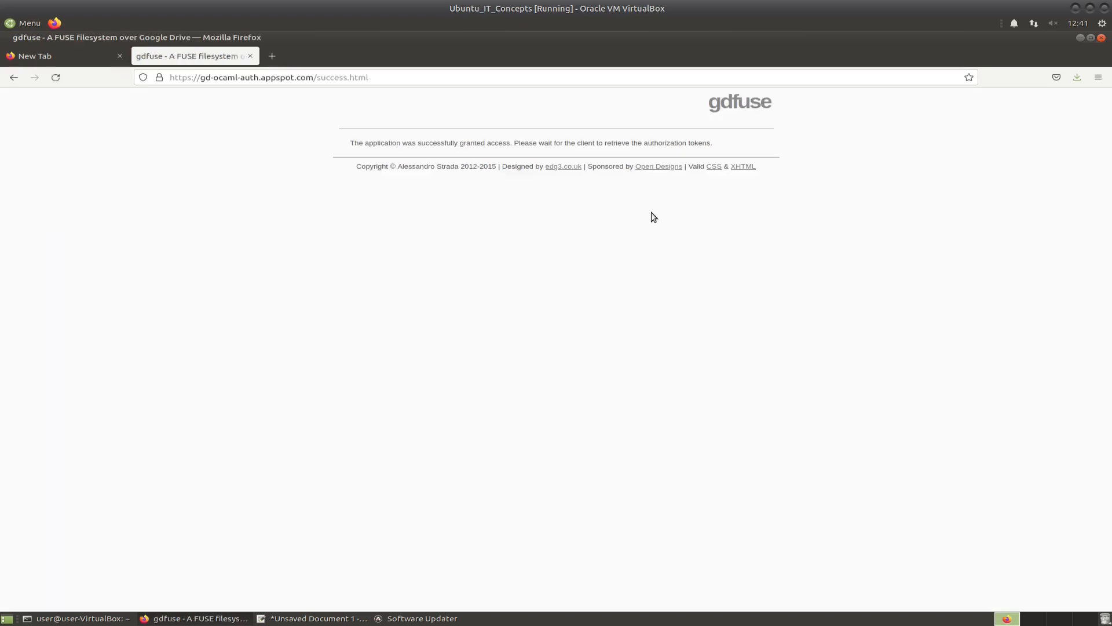
mouse_move(507, 213)
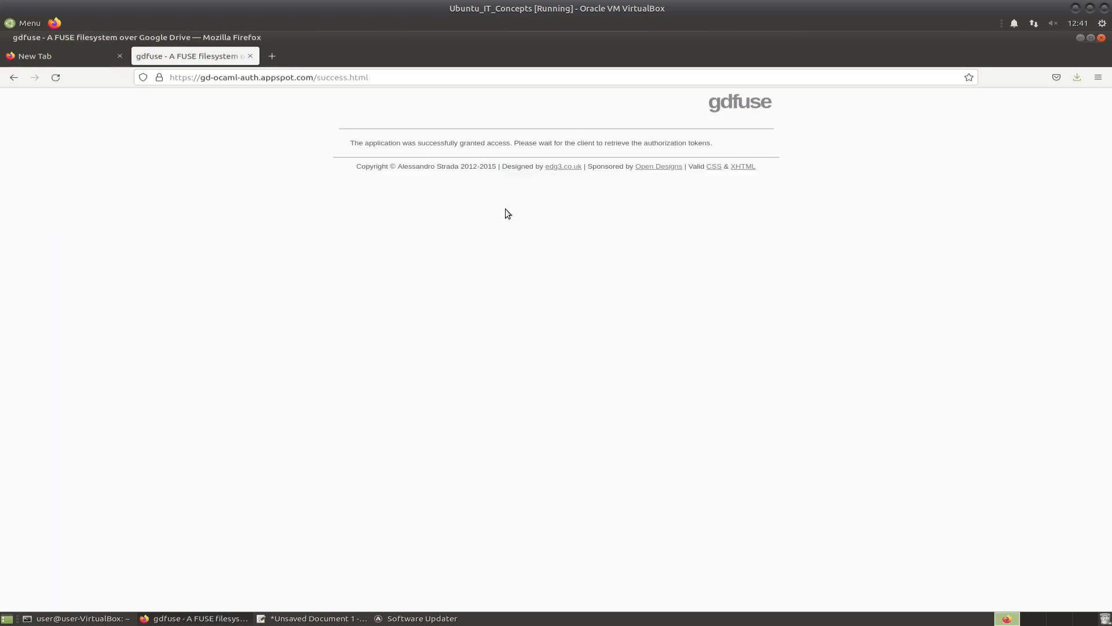
mouse_move(465, 165)
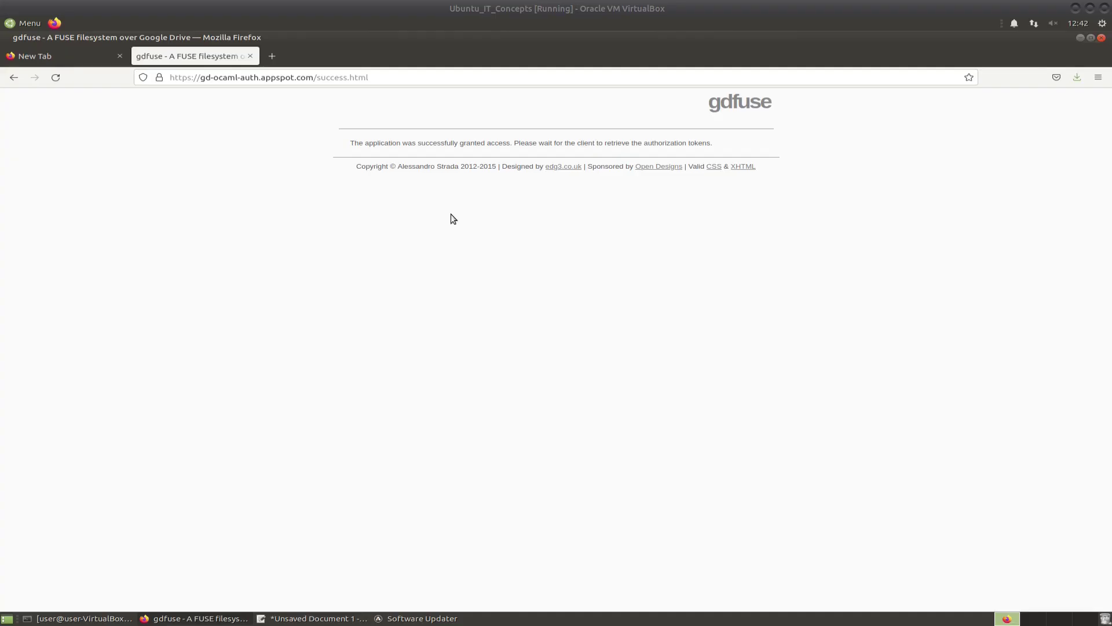
mouse_move(553, 205)
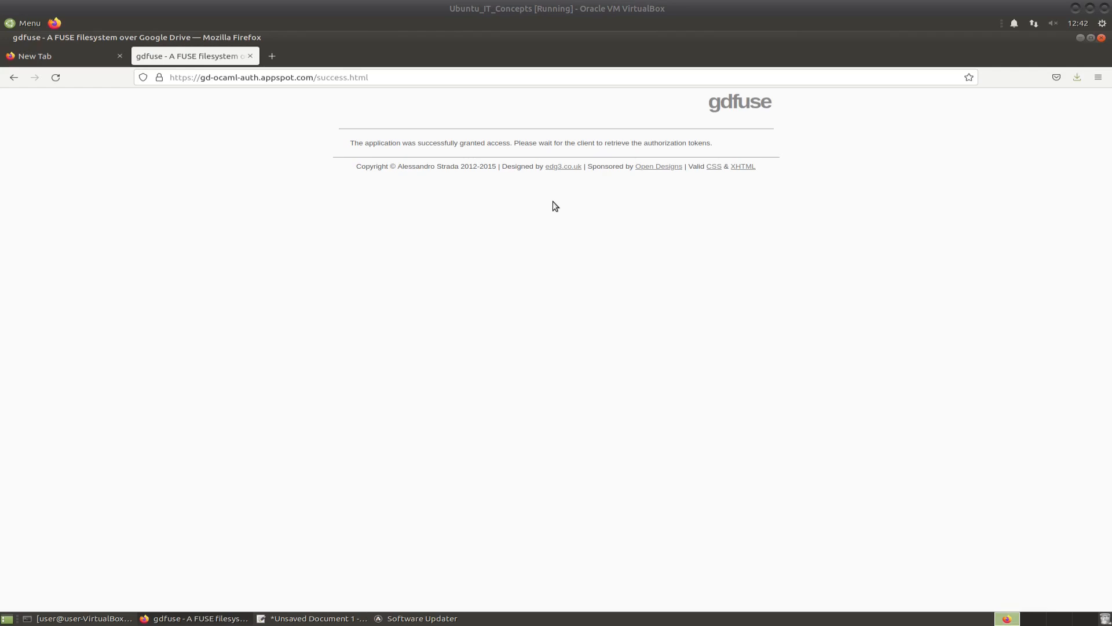
mouse_move(614, 233)
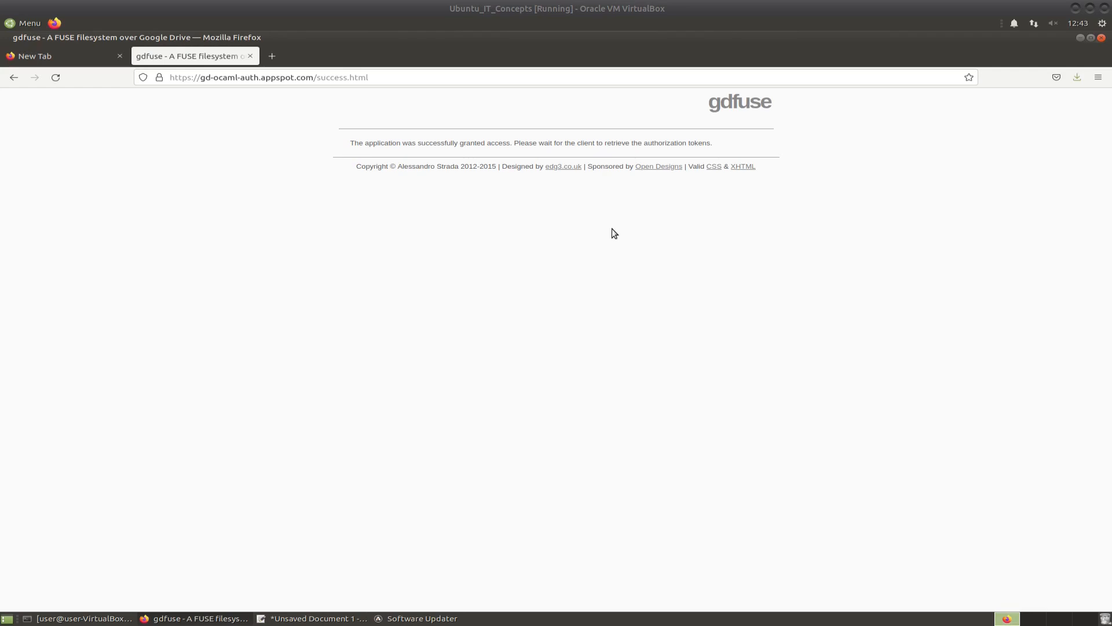
mouse_move(713, 366)
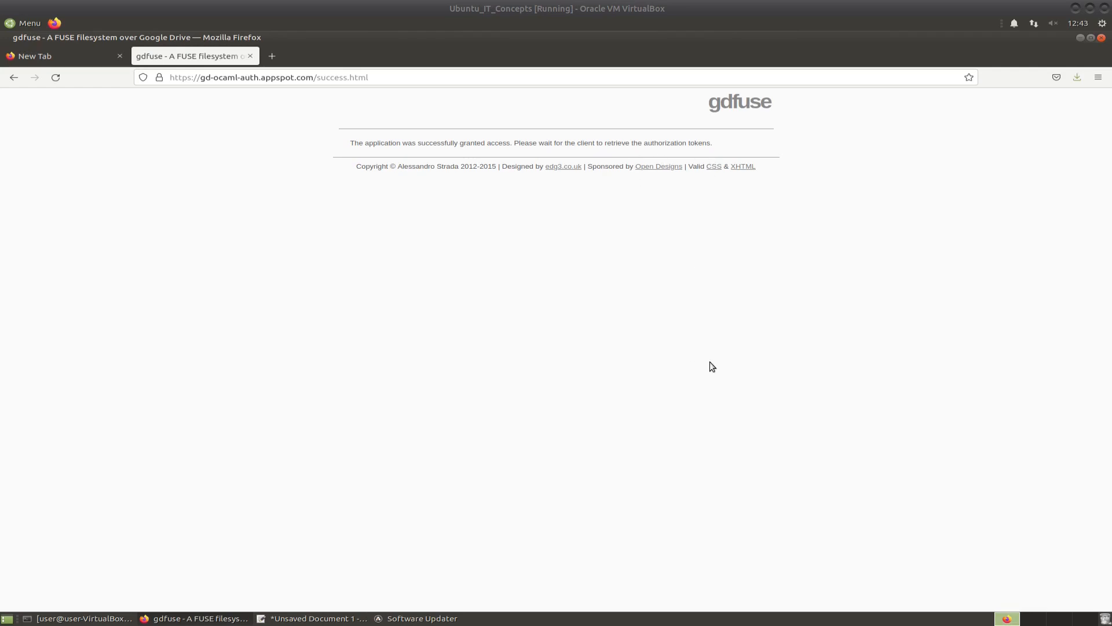
- Return from the Firefox success page to the terminal showing the retrieved access token
click(82, 619)
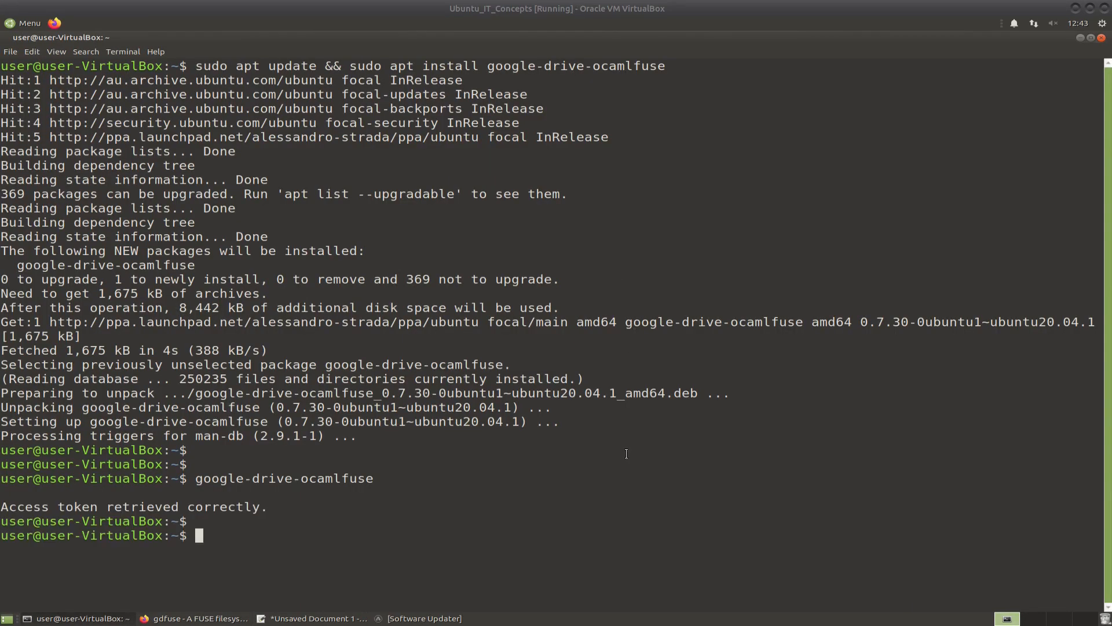
- Open the Home folder in a file manager window beside the terminal
drag(70, 507, 268, 507)
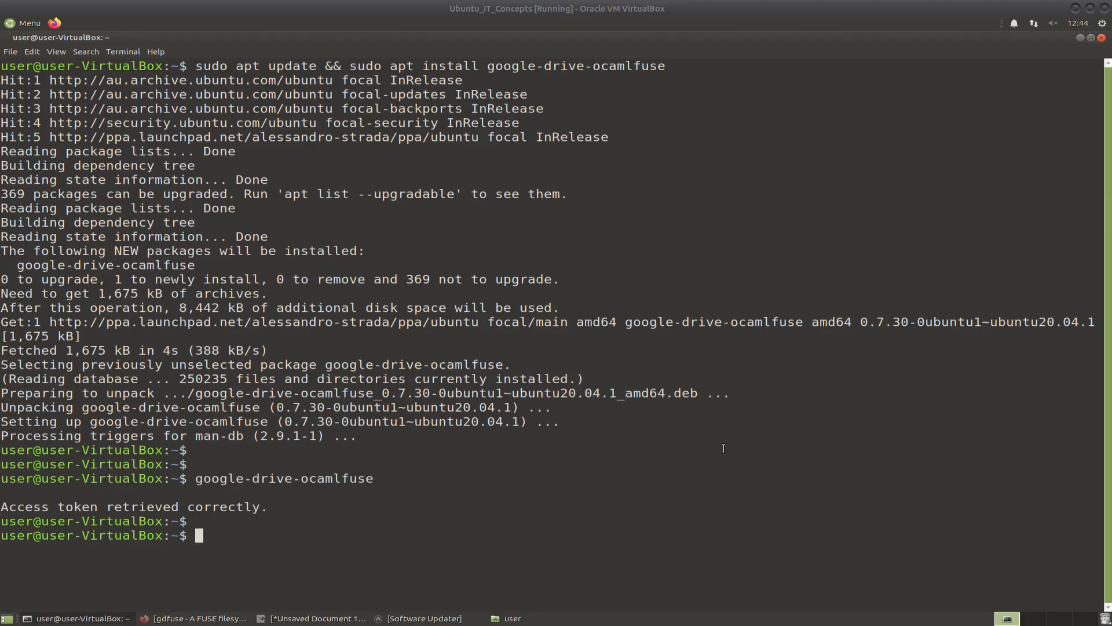
mouse_move(883, 497)
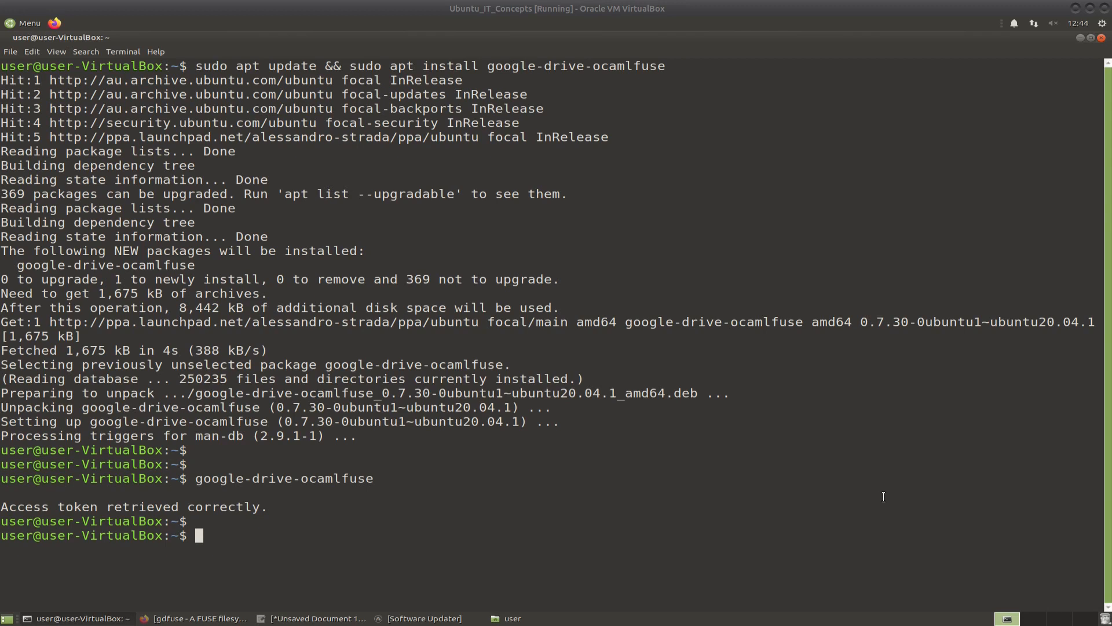
mouse_move(924, 505)
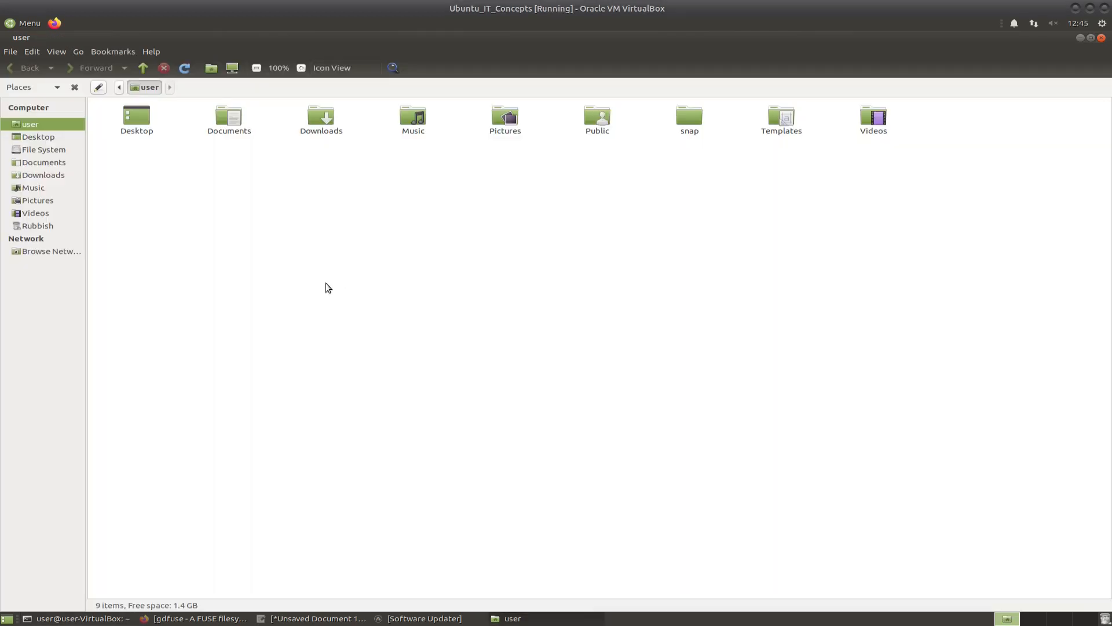
mouse_move(114, 241)
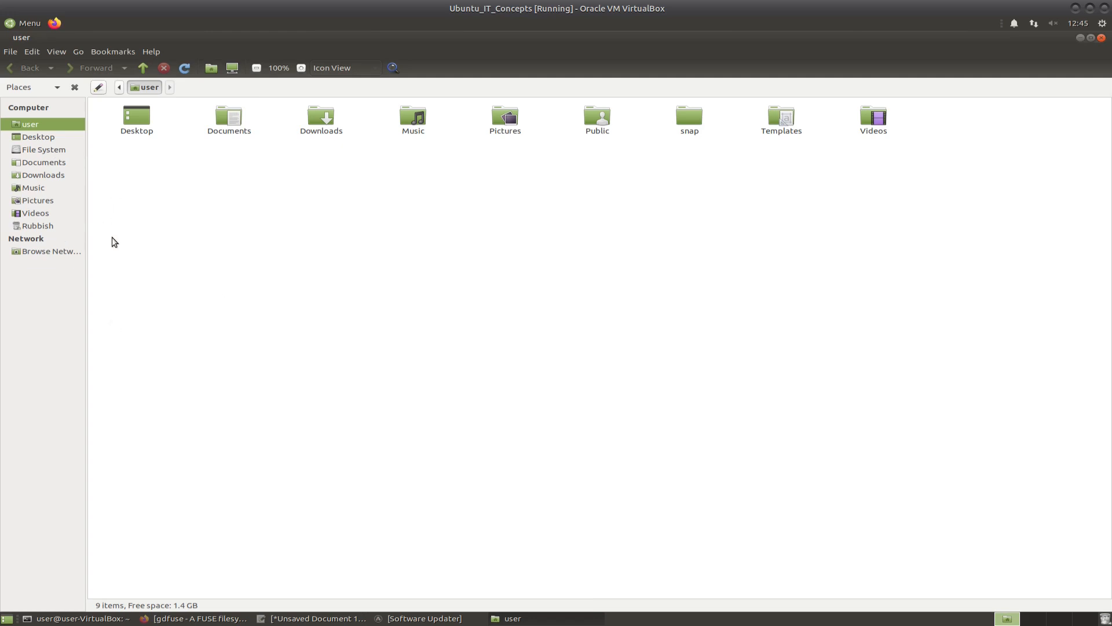
mouse_move(97, 271)
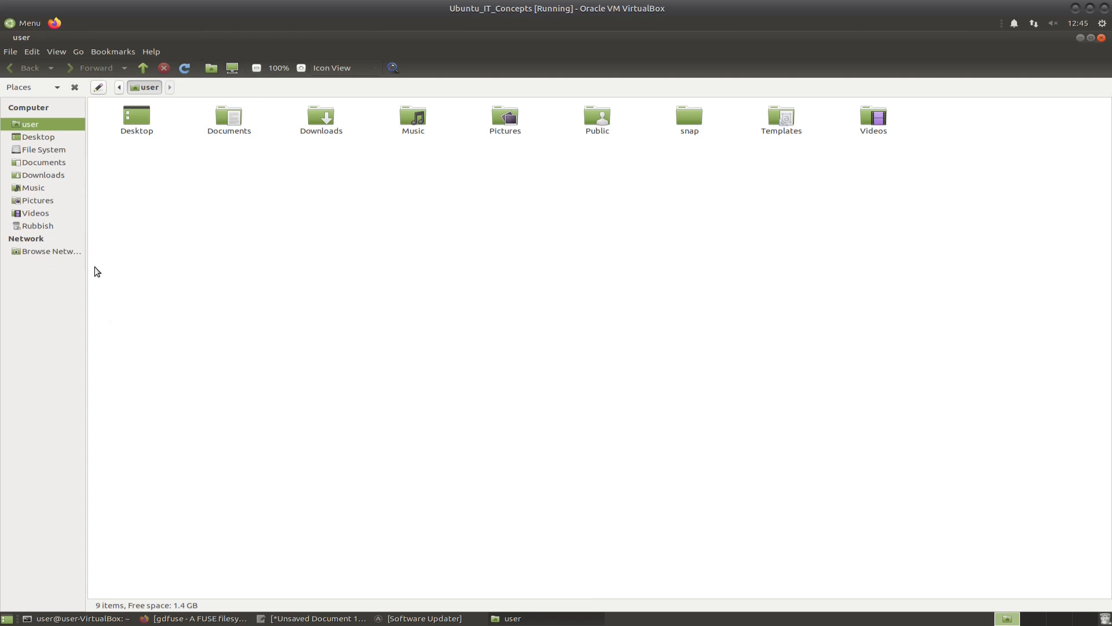
mouse_move(227, 545)
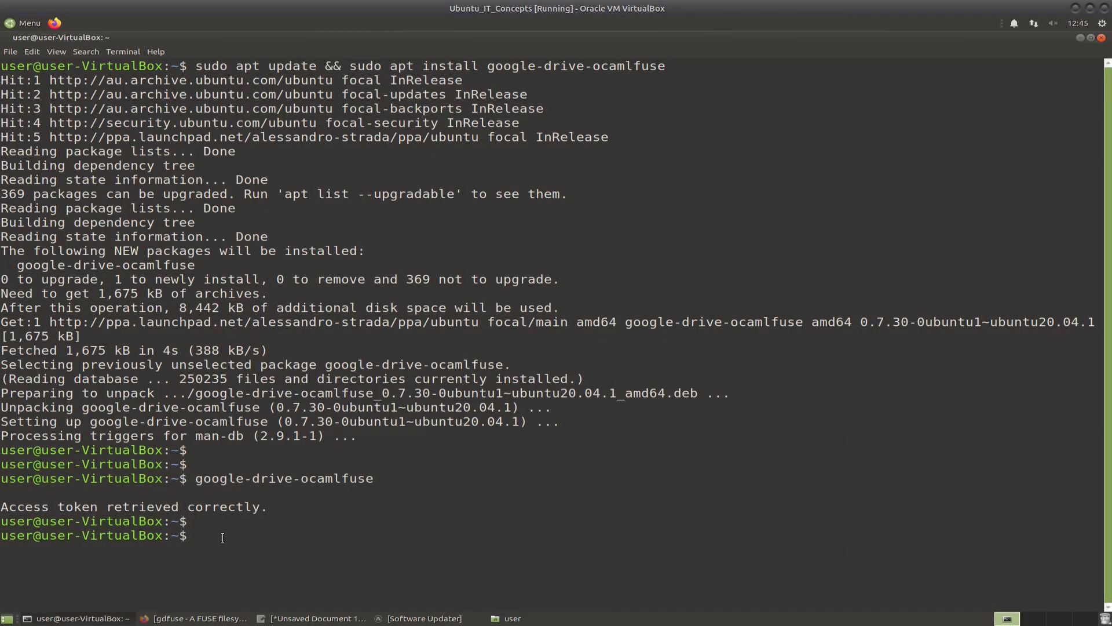
- Create the ~/google-drive mount folder with mkdir
text(mkdir ~/google-drive)
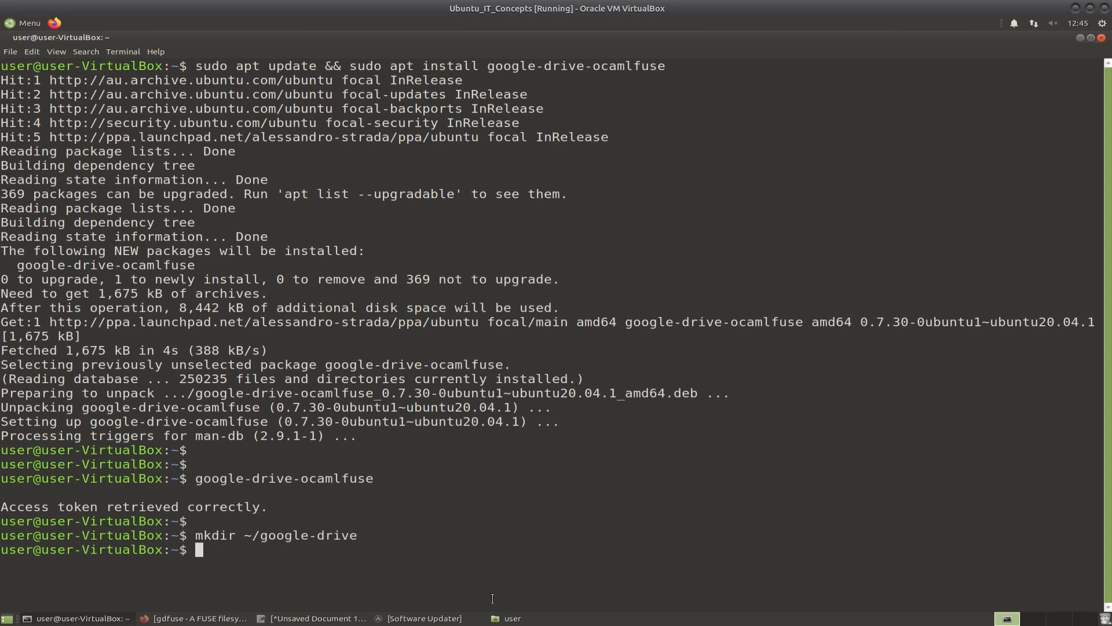
click(512, 618)
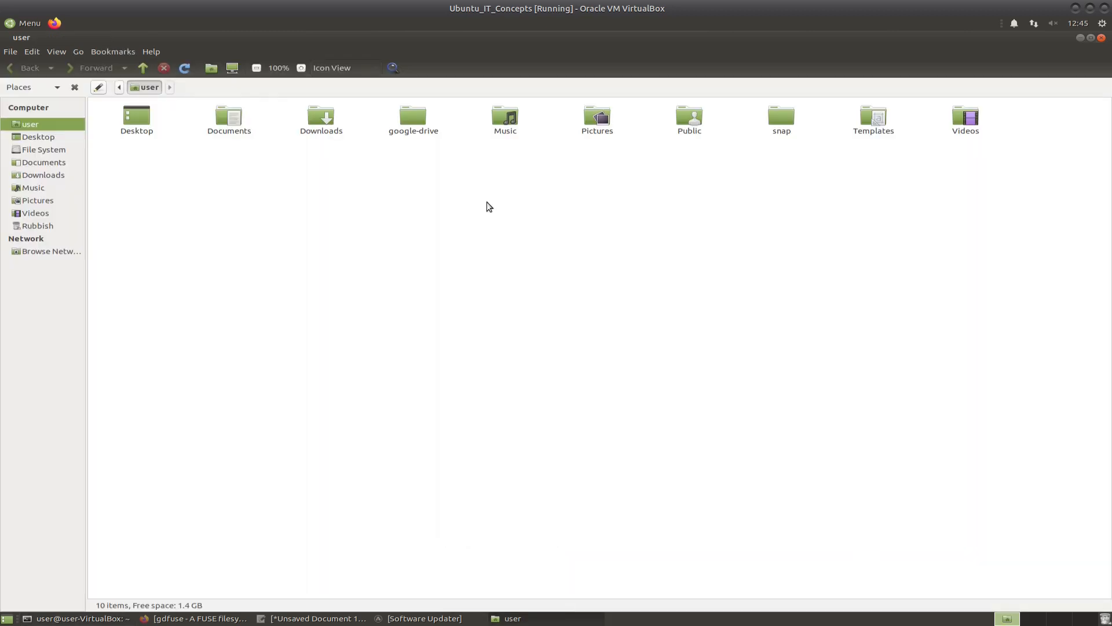
click(413, 114)
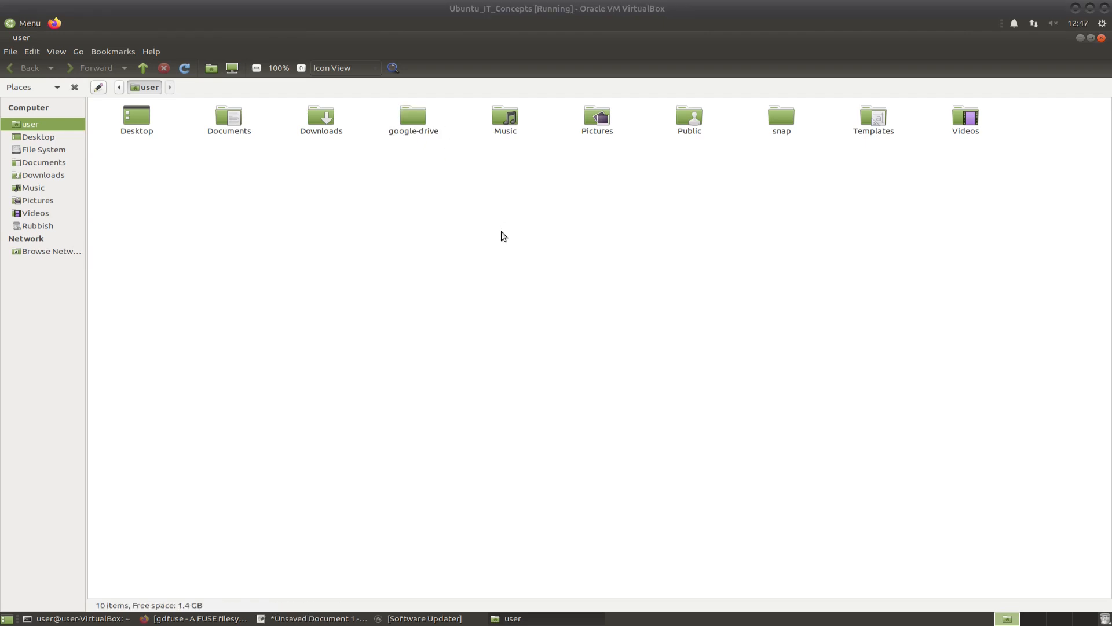
mouse_move(568, 303)
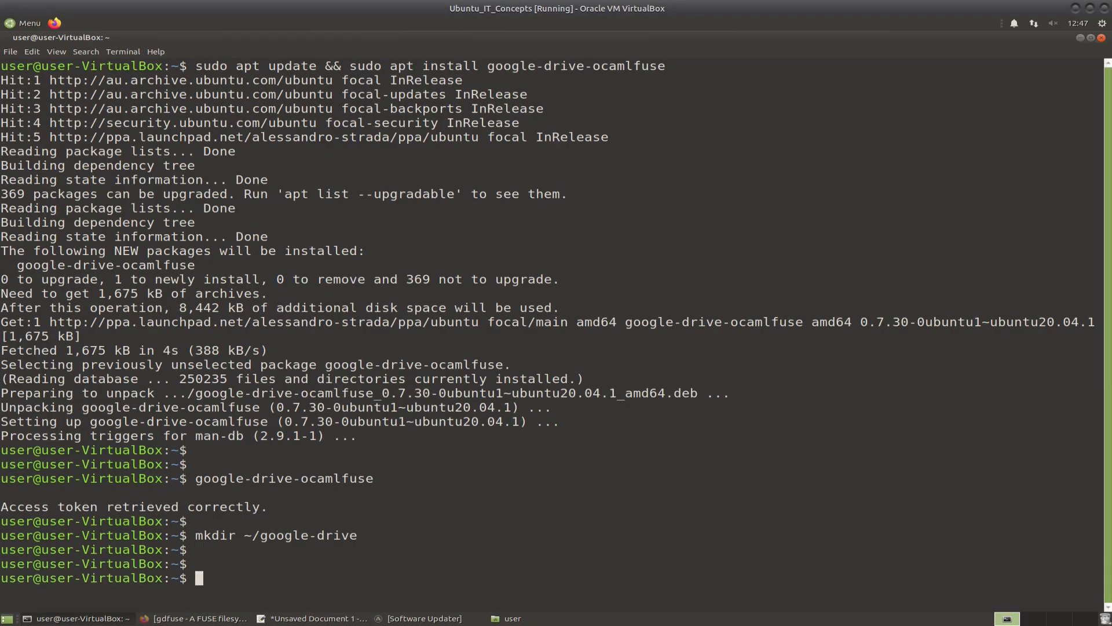
- Mount Google Drive at ~/google-drive/ with google-drive-ocamlfuse and return to Caja
text(google-drive-ocamlfuse ~/google-drive/)
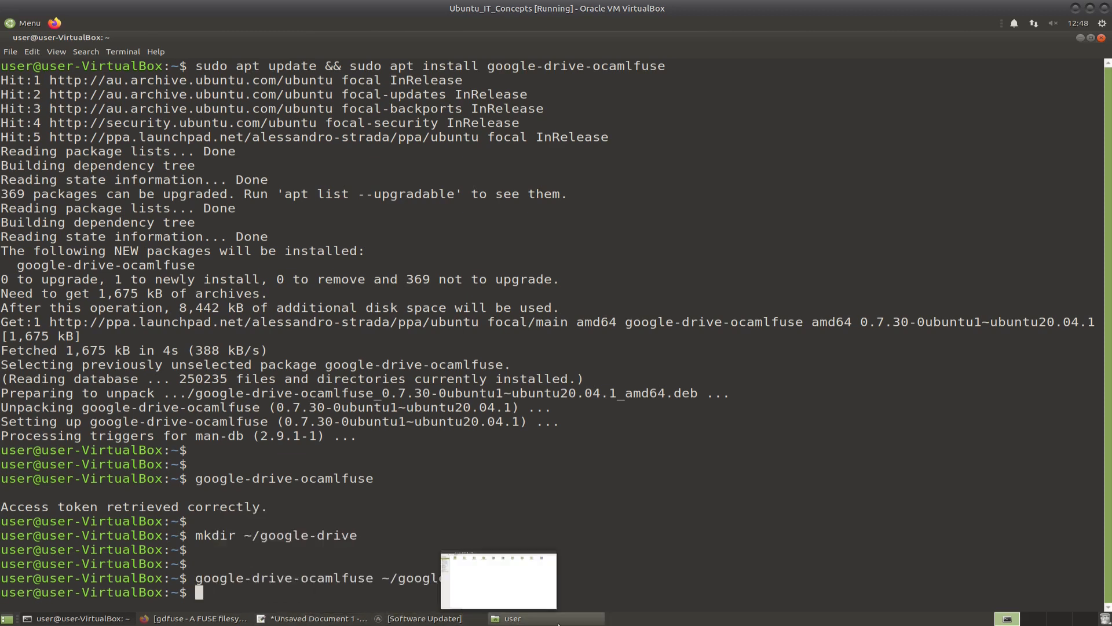
click(512, 619)
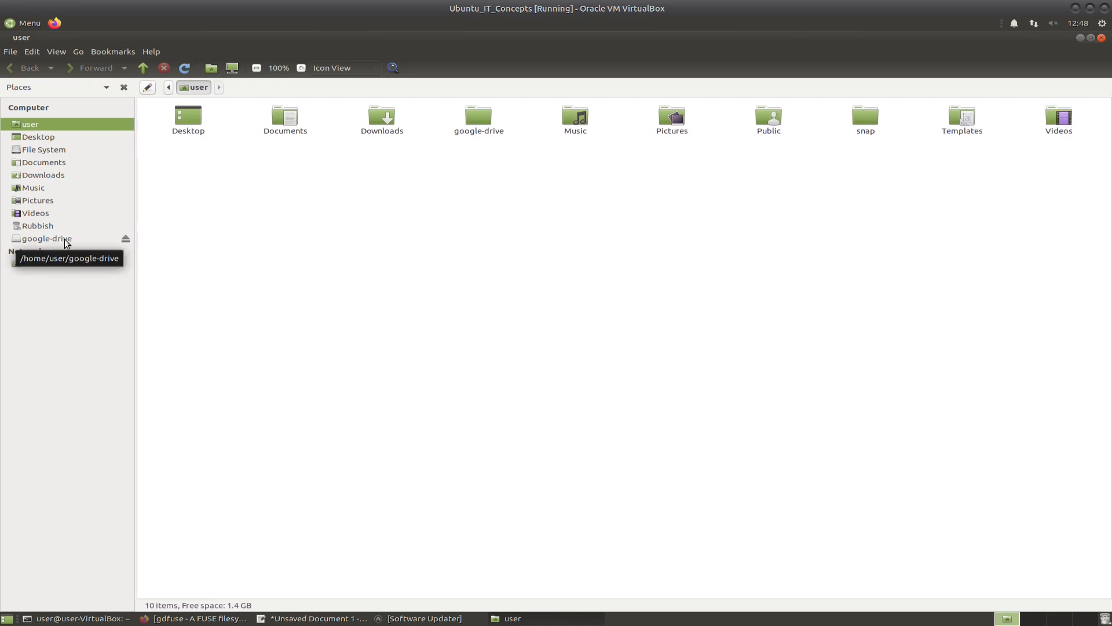
- Browse the mounted google-drive folder's Drive contents, then bring up the Pluma note with the mount command
click(45, 239)
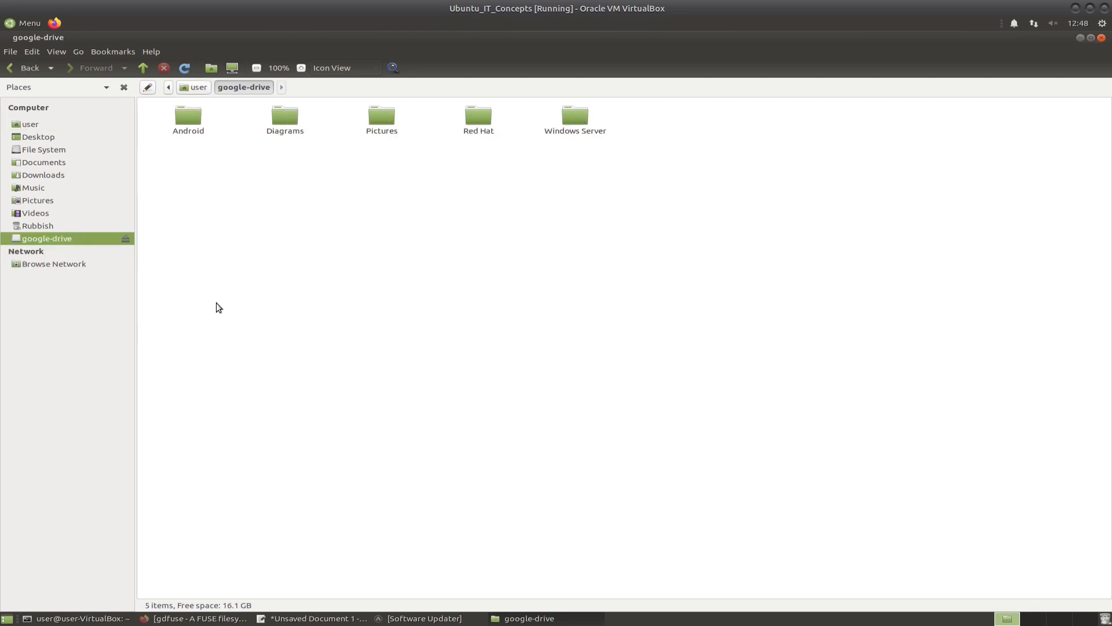
mouse_move(567, 140)
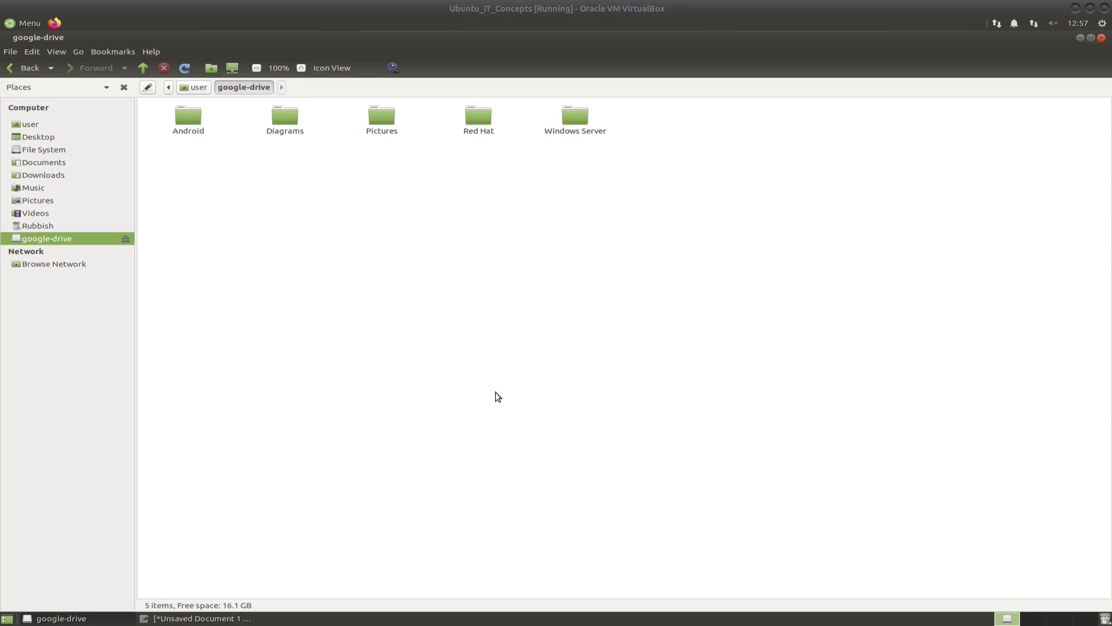
mouse_move(88, 256)
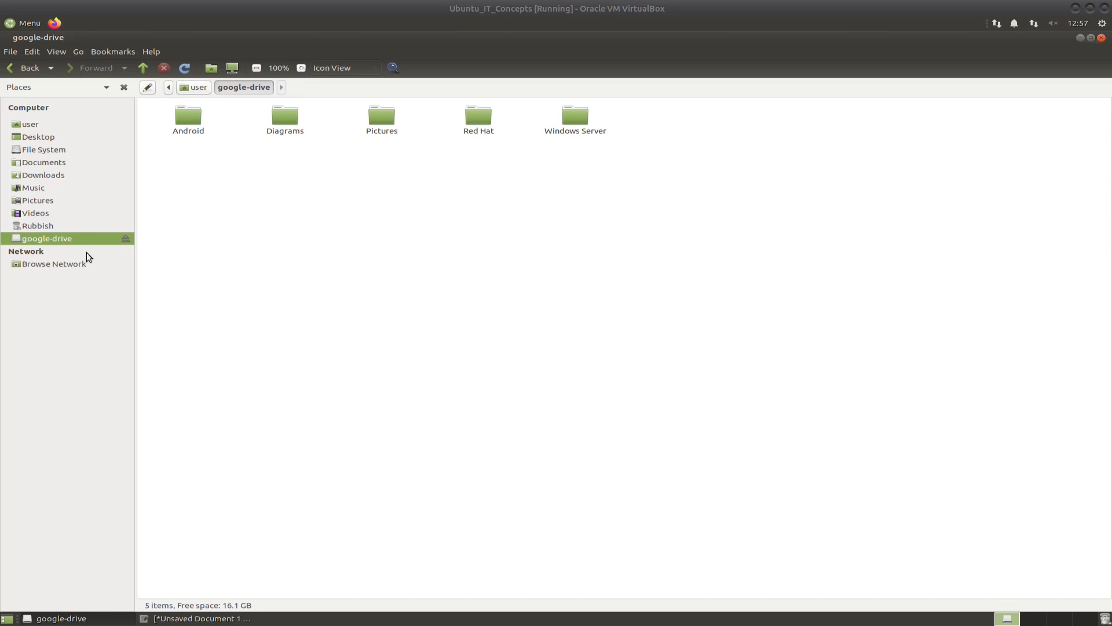
mouse_move(763, 371)
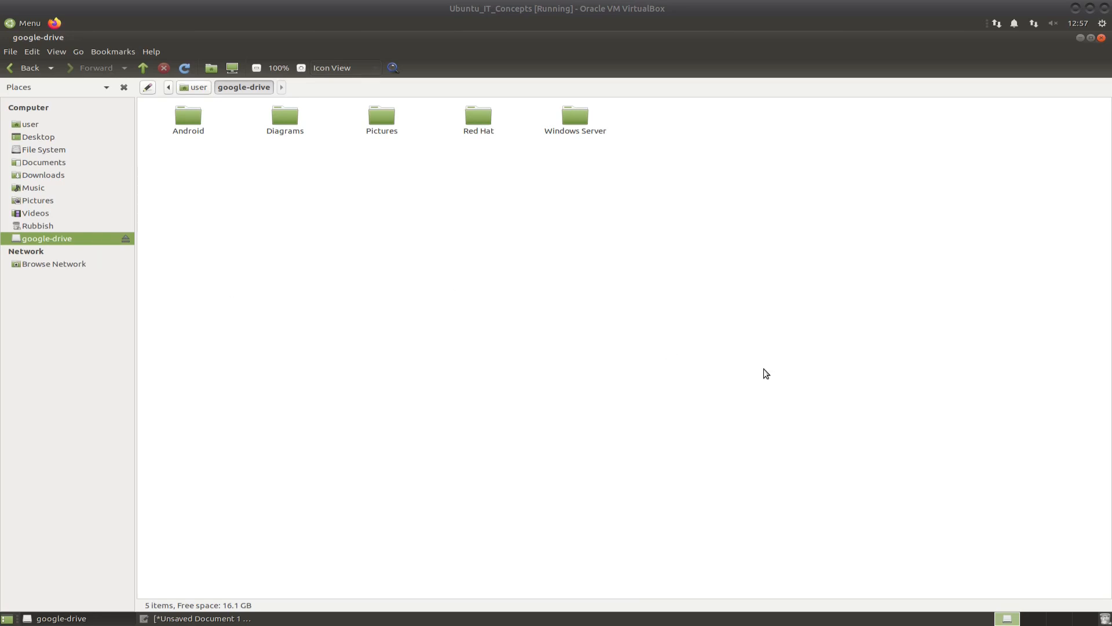
mouse_move(440, 516)
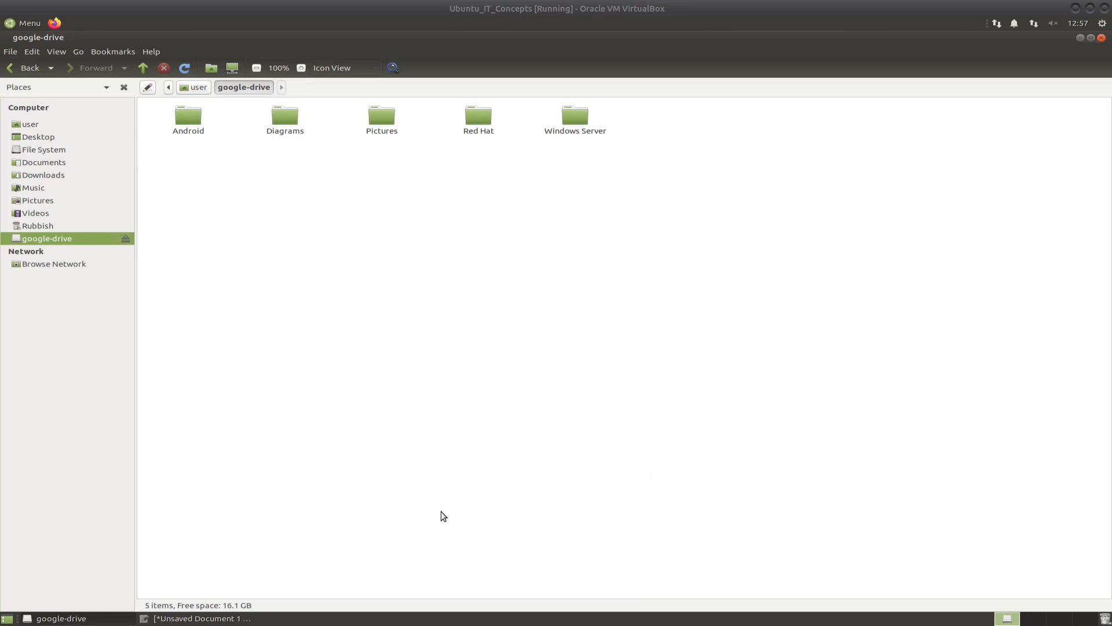
mouse_move(268, 554)
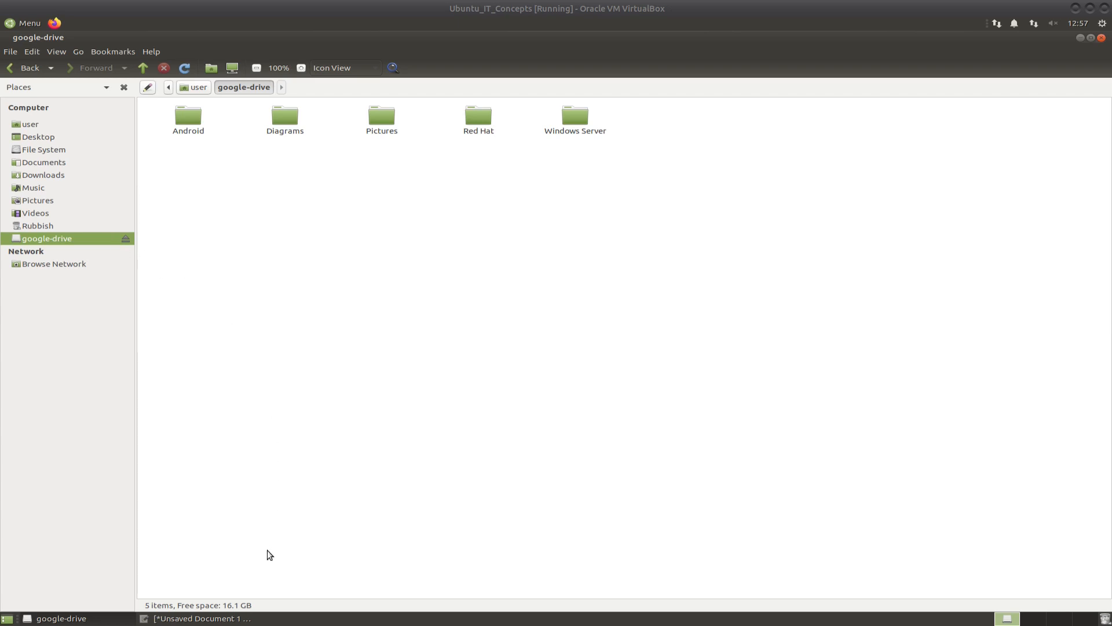
click(206, 619)
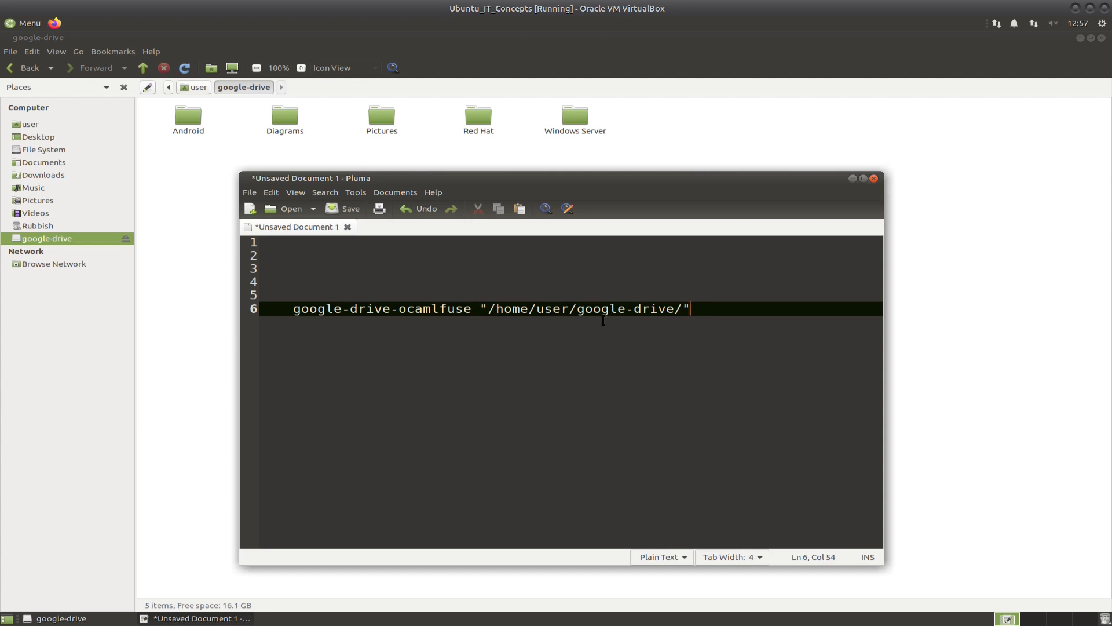
mouse_move(846, 179)
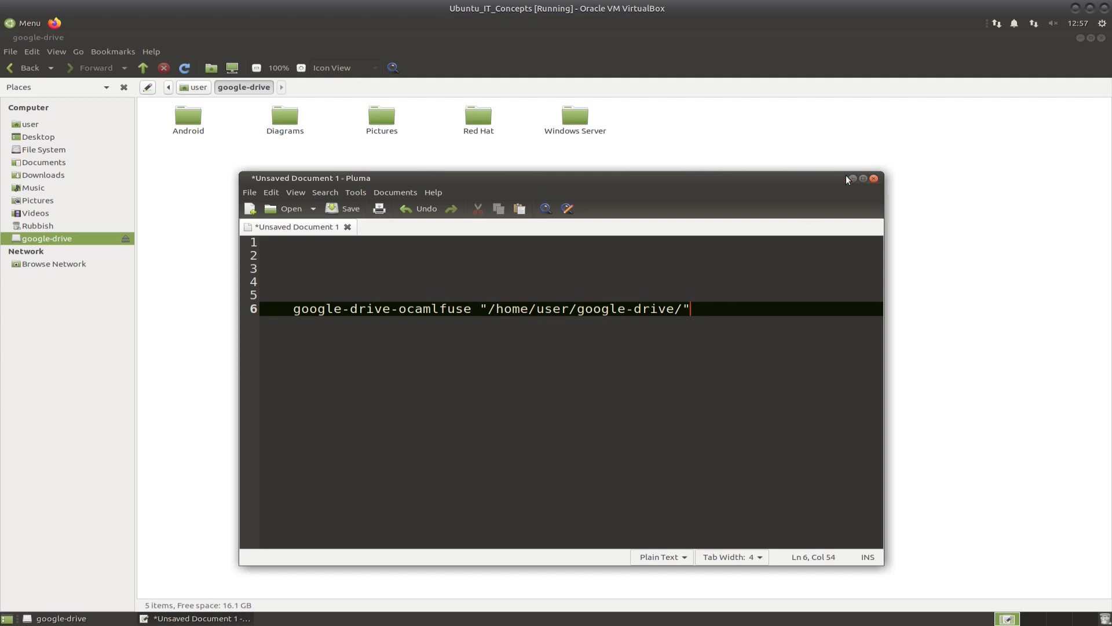
- Launch Startup Applications from the menu and begin adding a new startup program
click(852, 178)
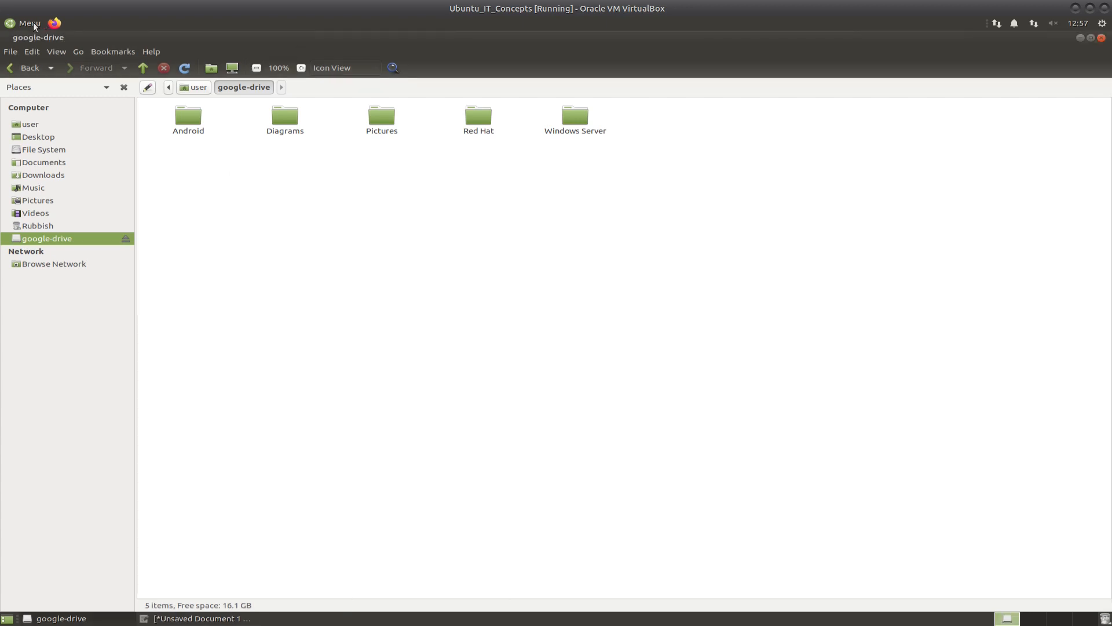
click(24, 19)
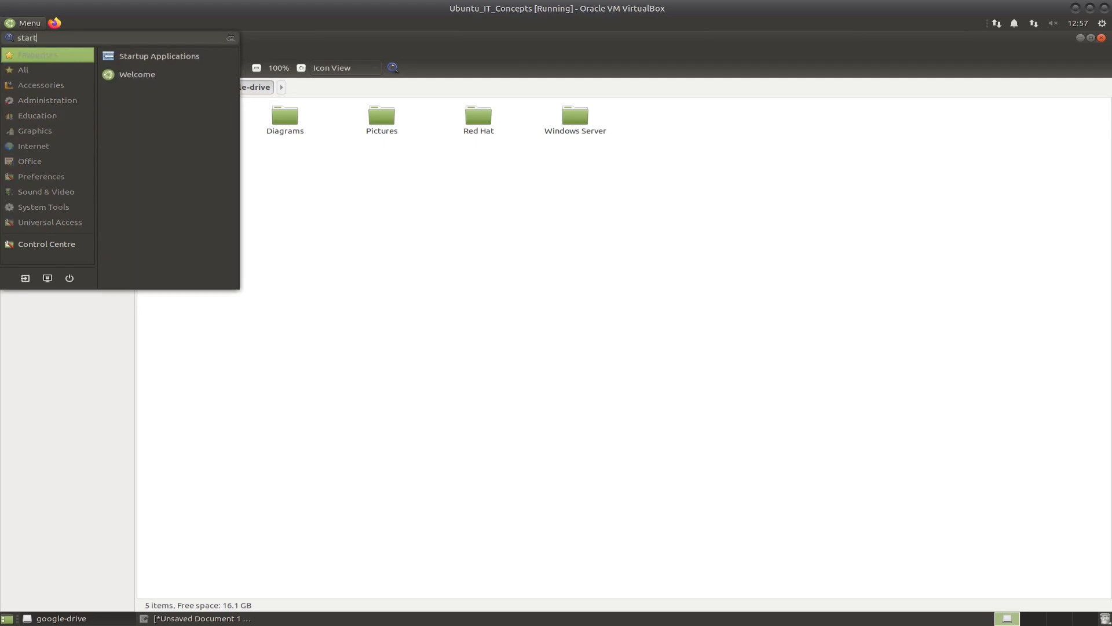
click(158, 56)
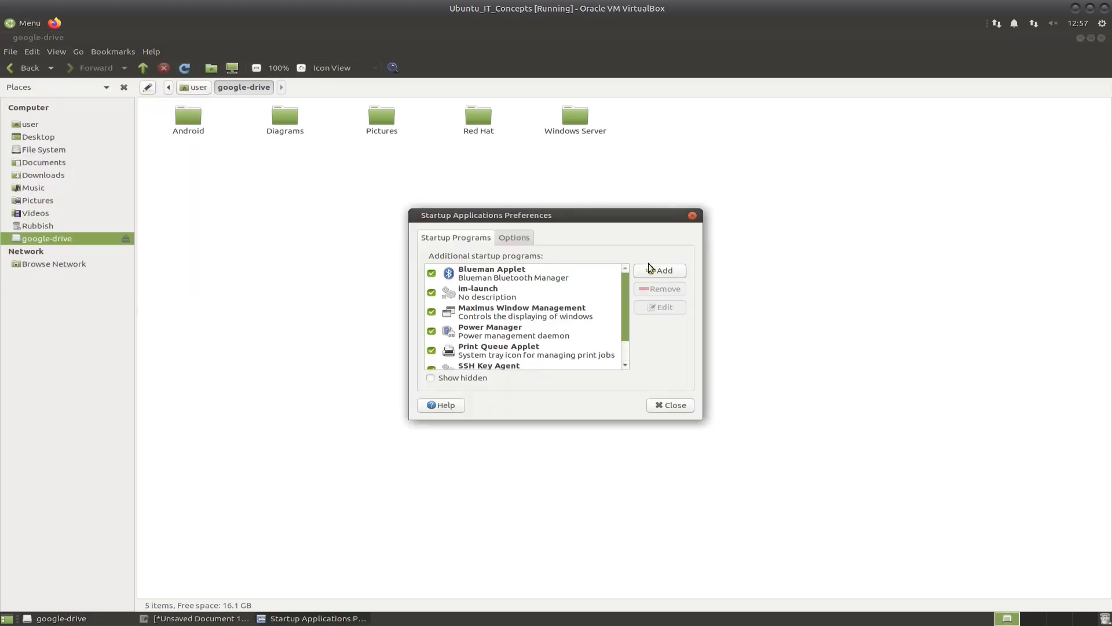
click(659, 271)
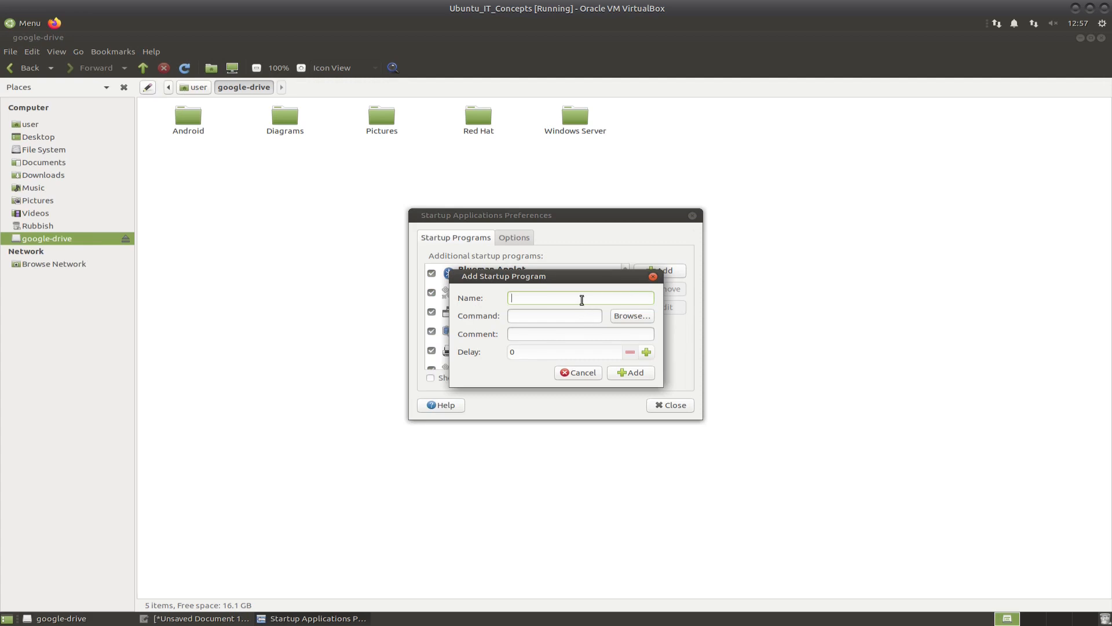
- Name the entry 'Google Drive' with the /home/user/google-drive/ mount command and save it
text(Google Dri)
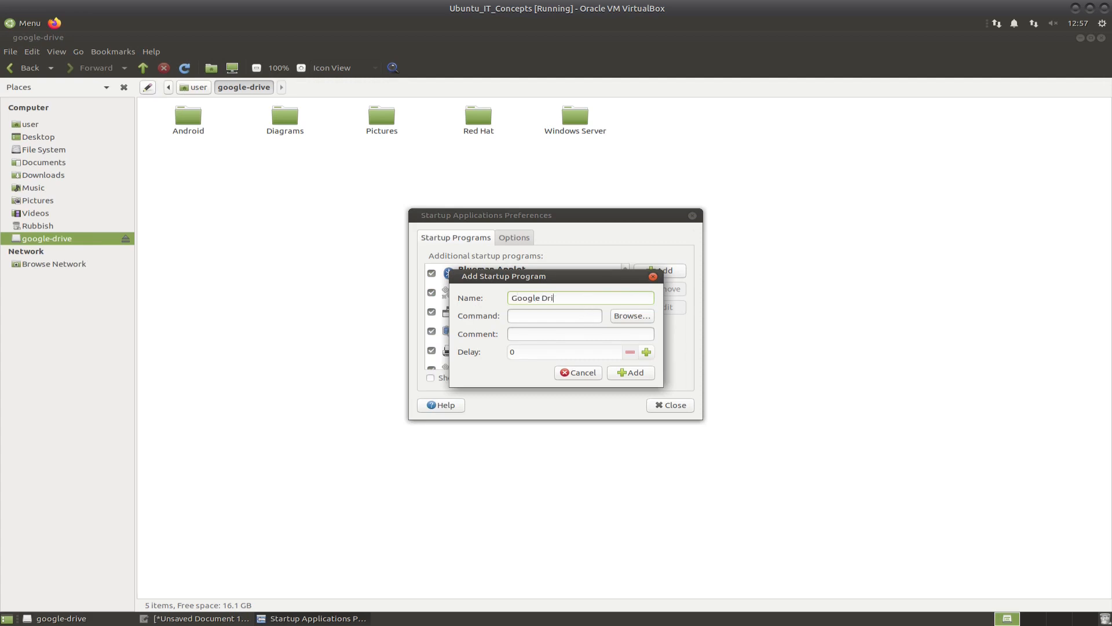
text(ve)
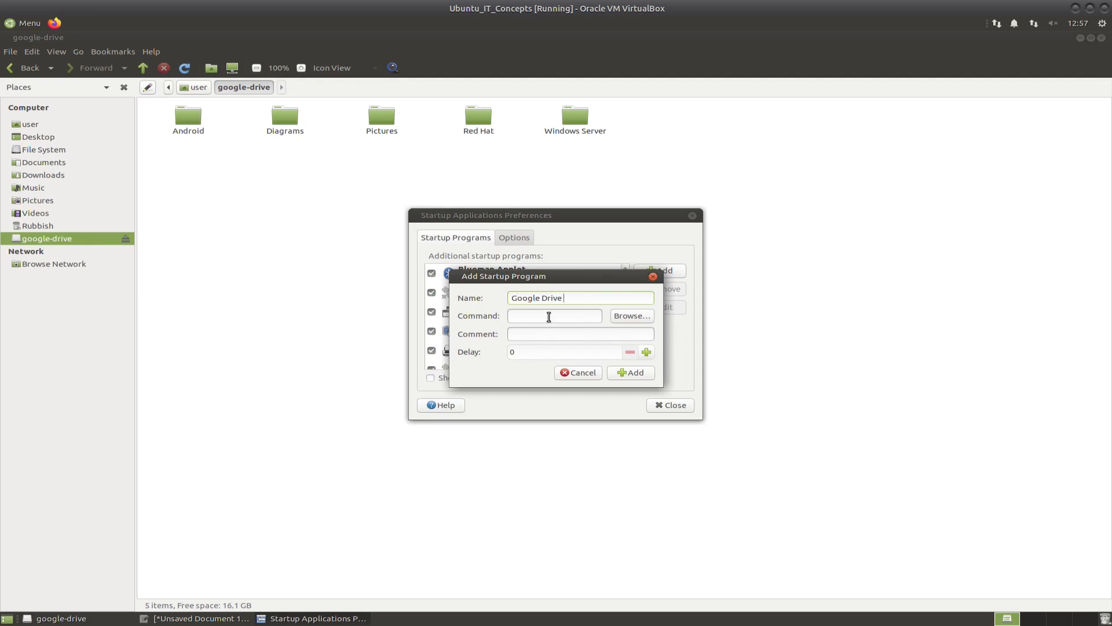
text(/home/user/google-drive/)
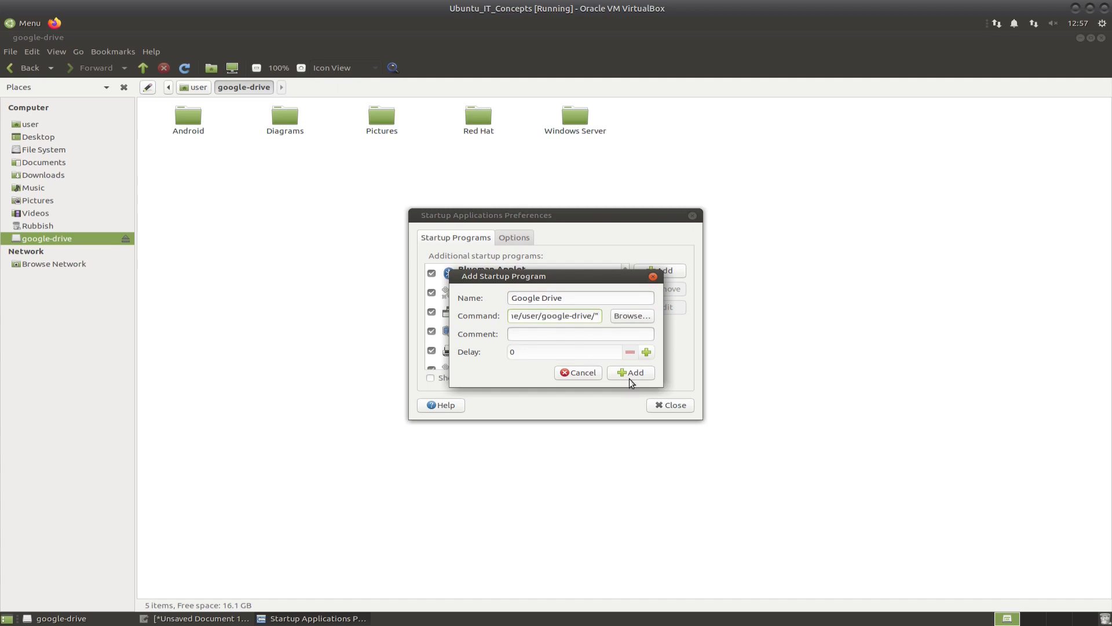
click(630, 373)
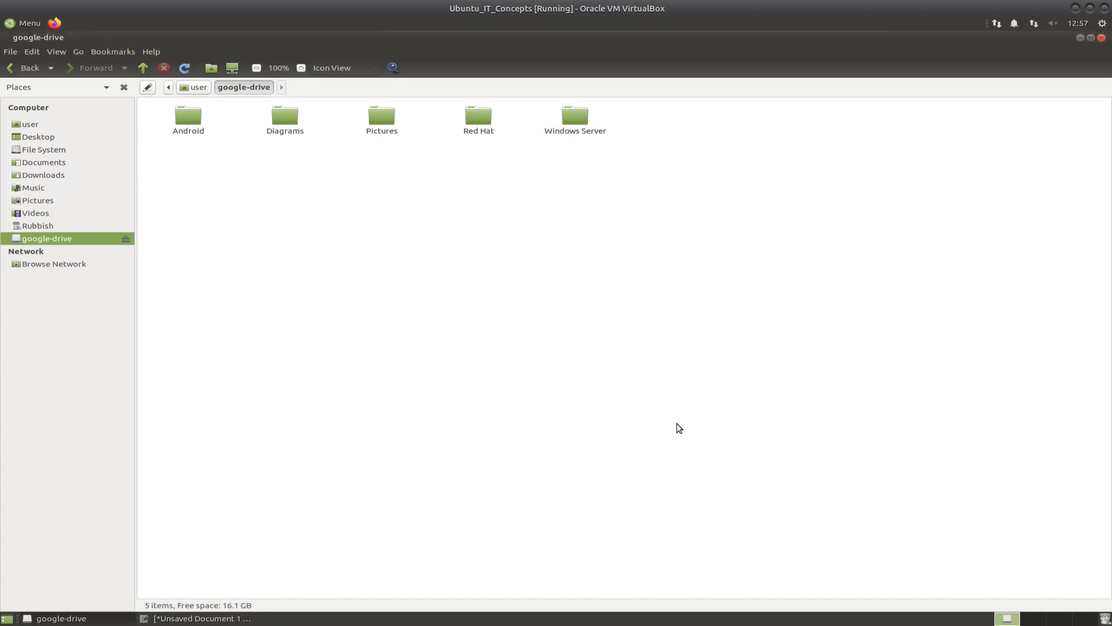
mouse_move(657, 276)
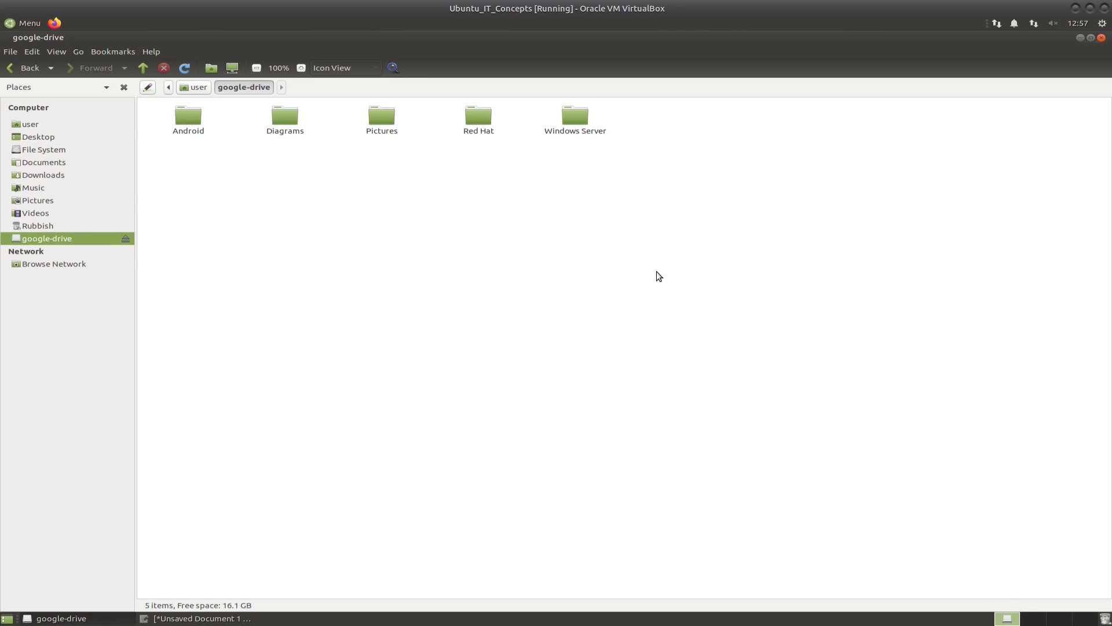
mouse_move(438, 257)
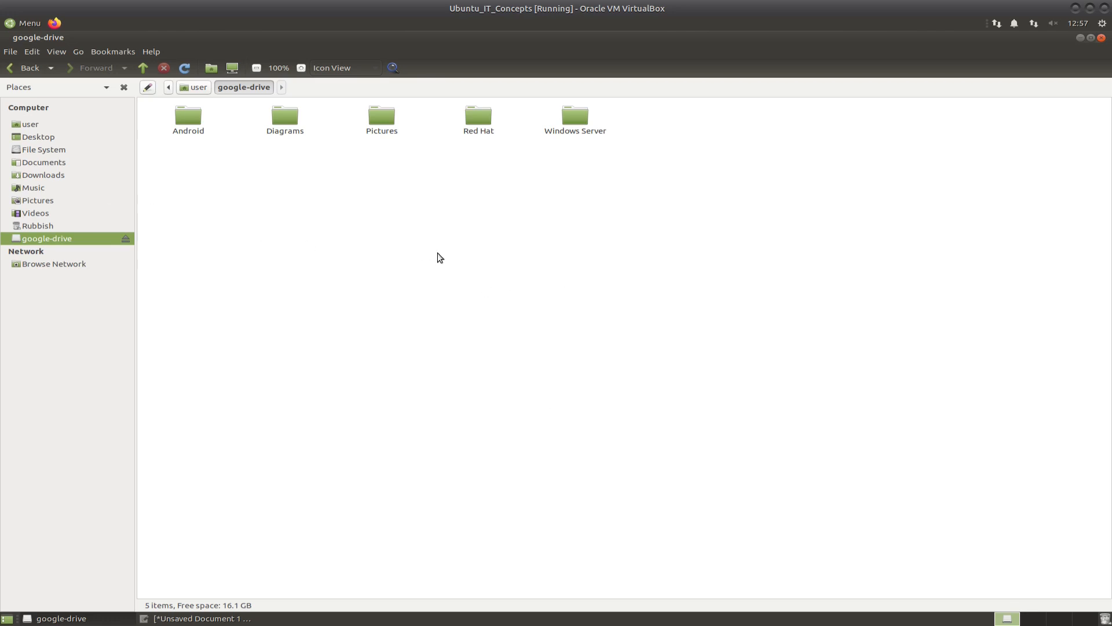